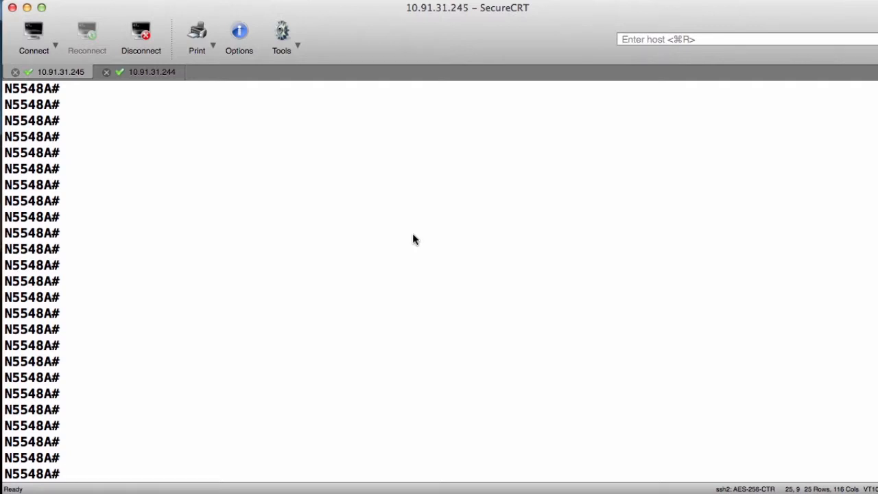
# - Enter 'configure terminal' on N5548A and enable the FCoE feature with 'feature fcoe'
pyautogui.write('confi')
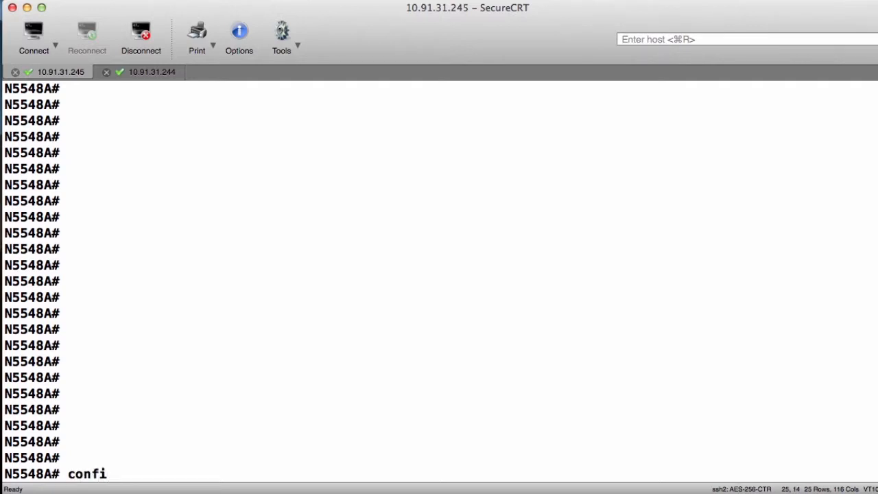
pyautogui.write('g')
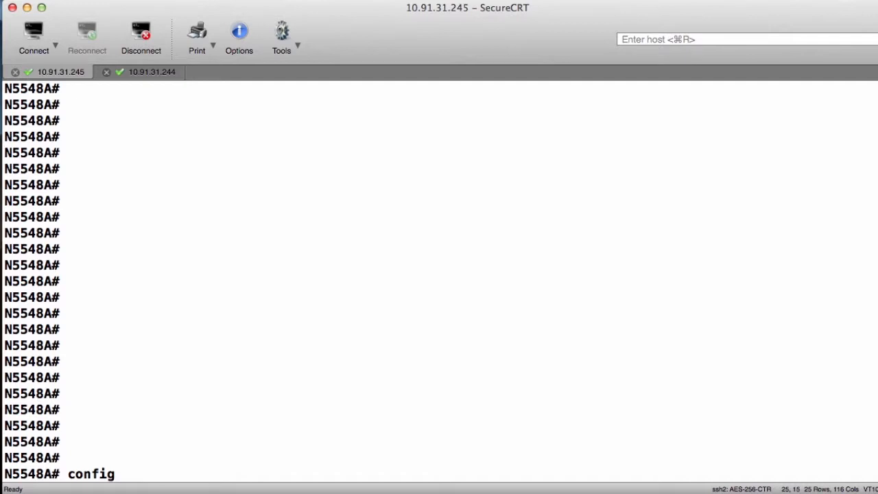
pyautogui.write('u')
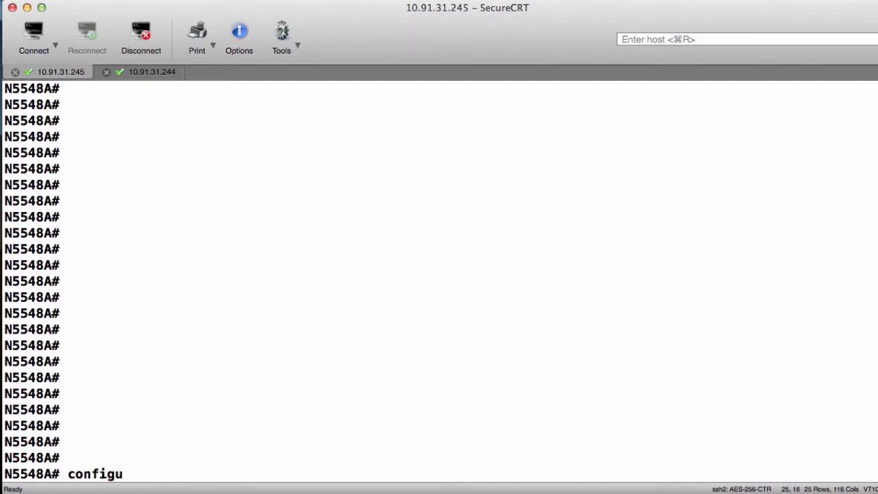
pyautogui.write('re terminal')
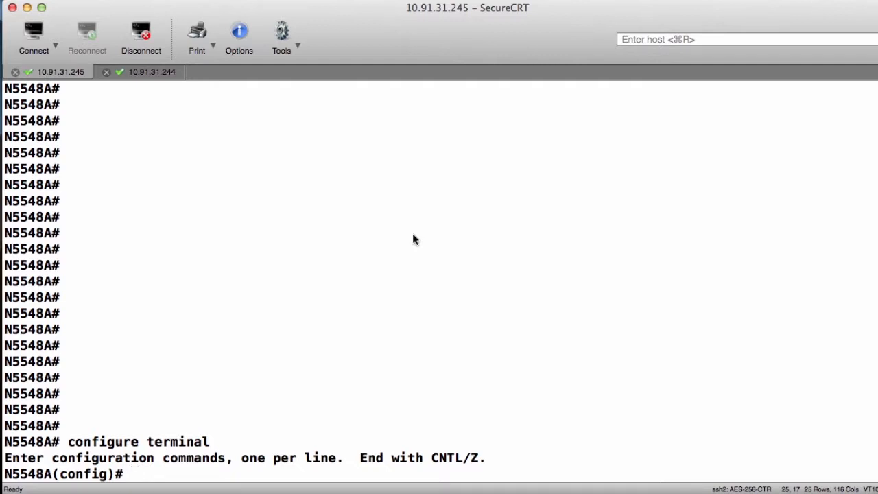
pyautogui.write('f')
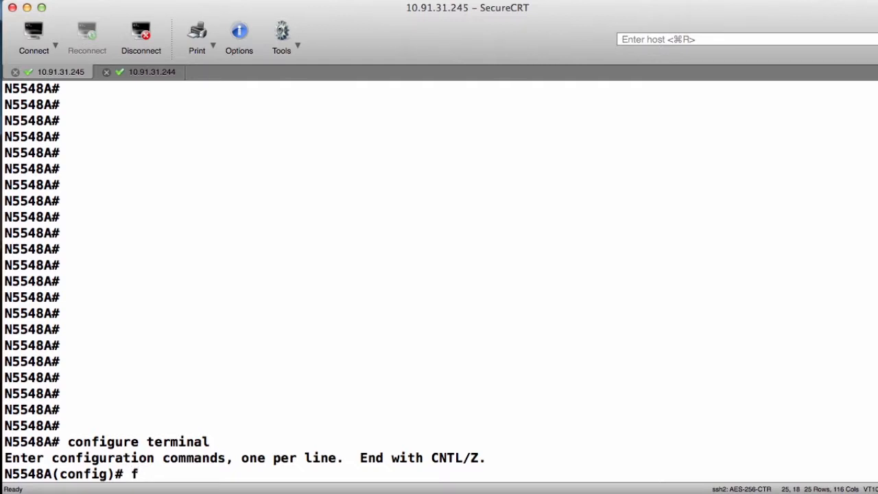
pyautogui.write('eature')
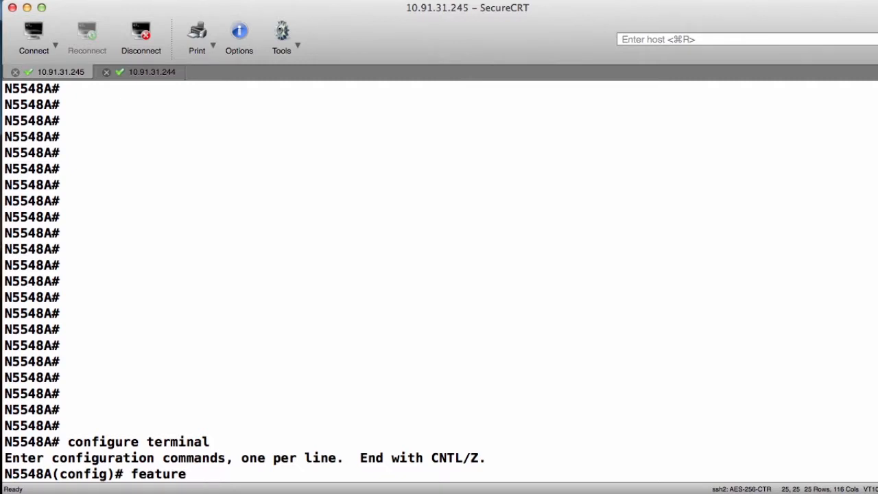
pyautogui.write('fcoe')
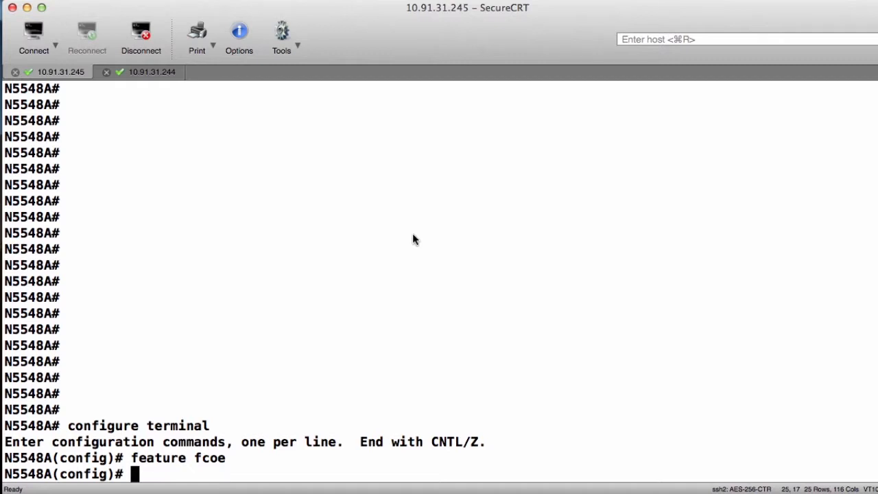
# - Create VSAN 400 in the VSAN database and return to the global config prompt
pyautogui.write('vsan database')
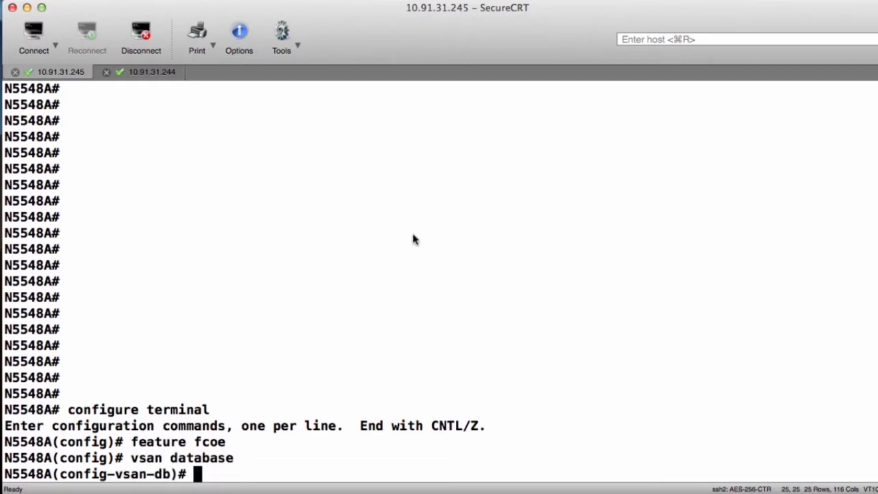
pyautogui.write('vsan 400')
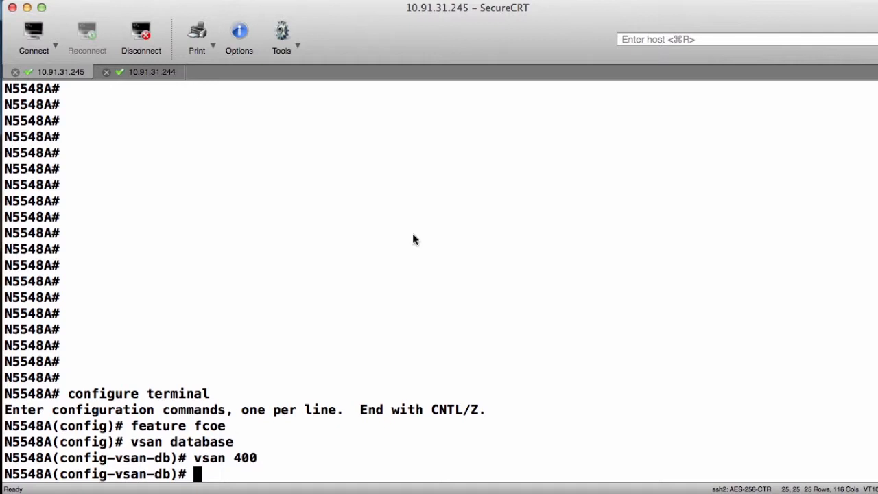
pyautogui.write('exit')
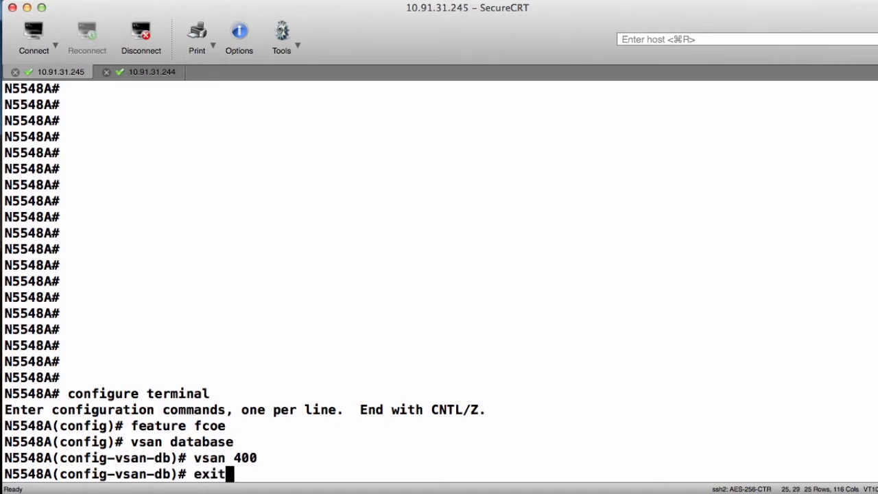
pyautogui.press('Return')
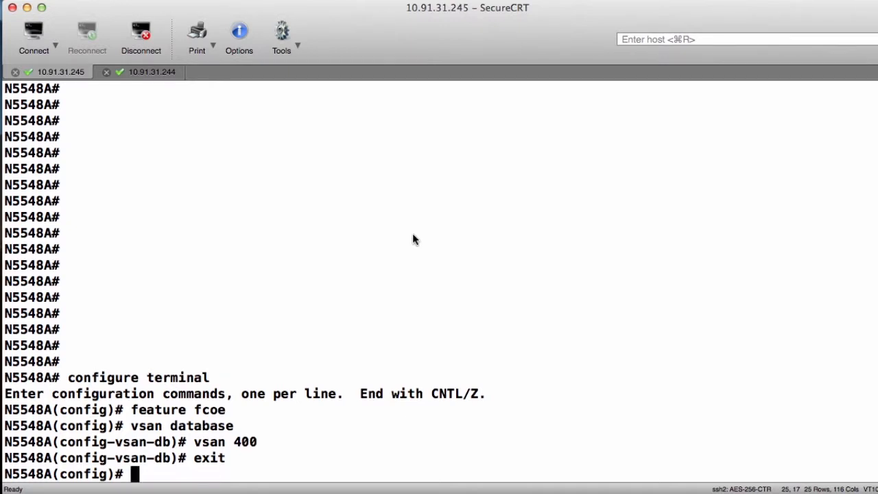
# - Create VLAN 400 and return to the global config prompt
pyautogui.write('vl')
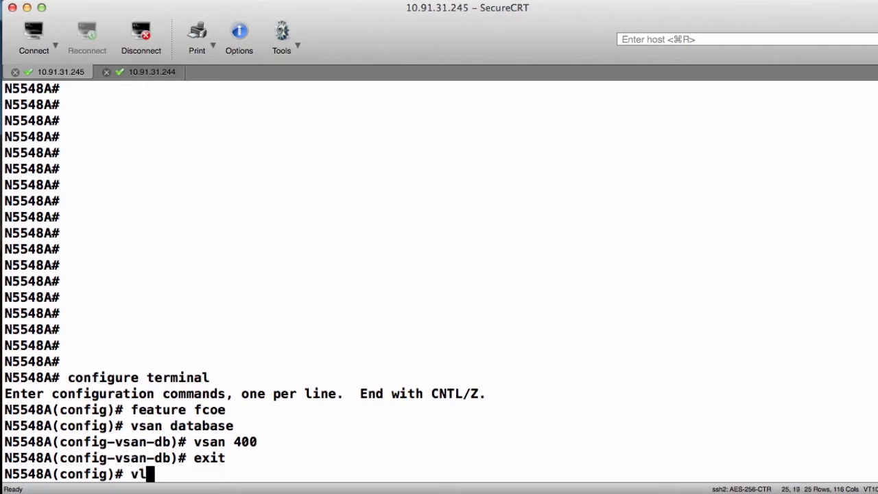
pyautogui.write('an 400')
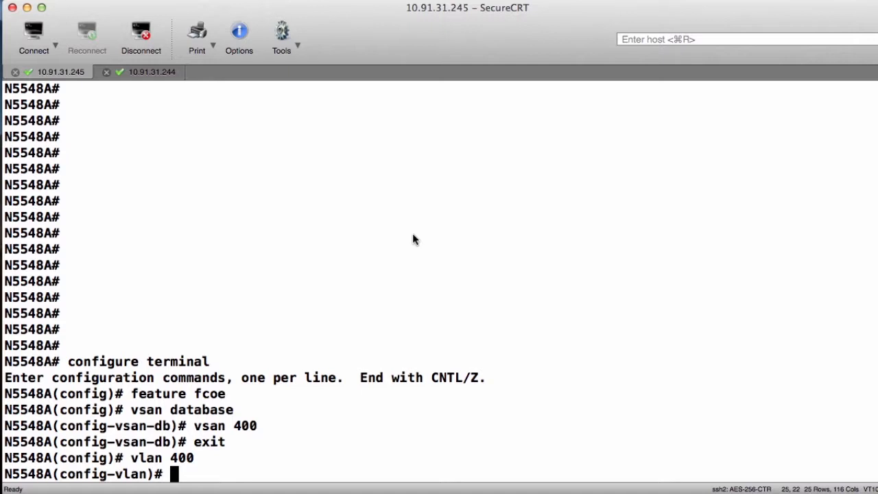
pyautogui.write('exit')
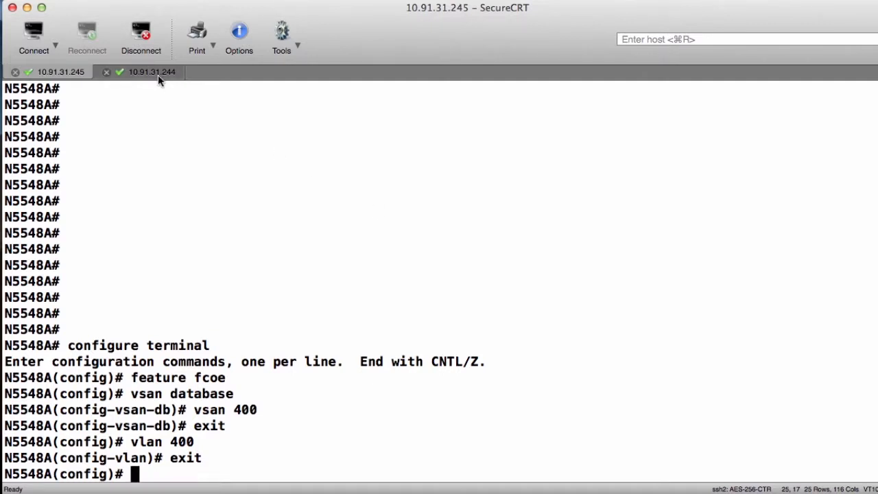
# - On N5548B, enter configuration mode, enable 'feature fcoe' and enter the VSAN database
pyautogui.click(150, 71)
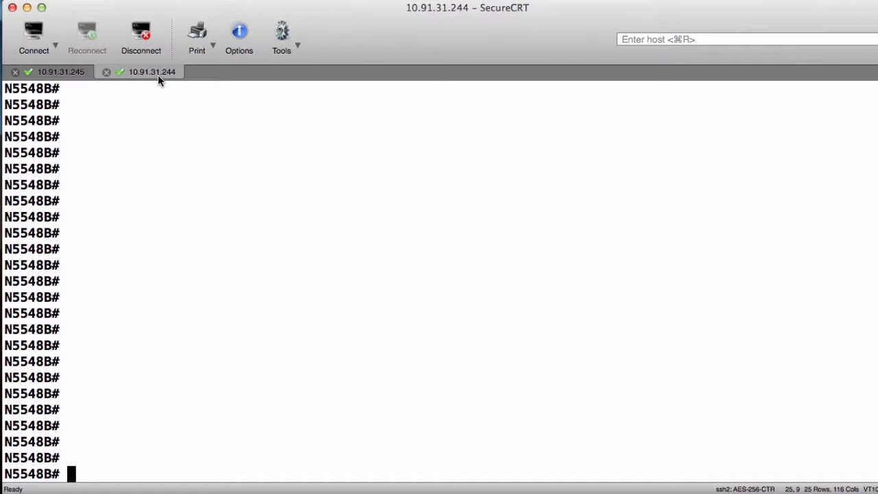
pyautogui.write('configure terminal')
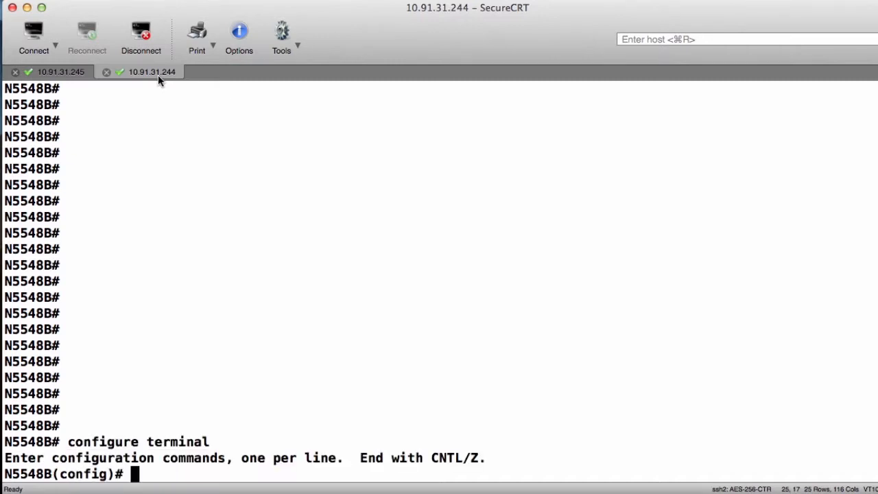
pyautogui.write('feature f')
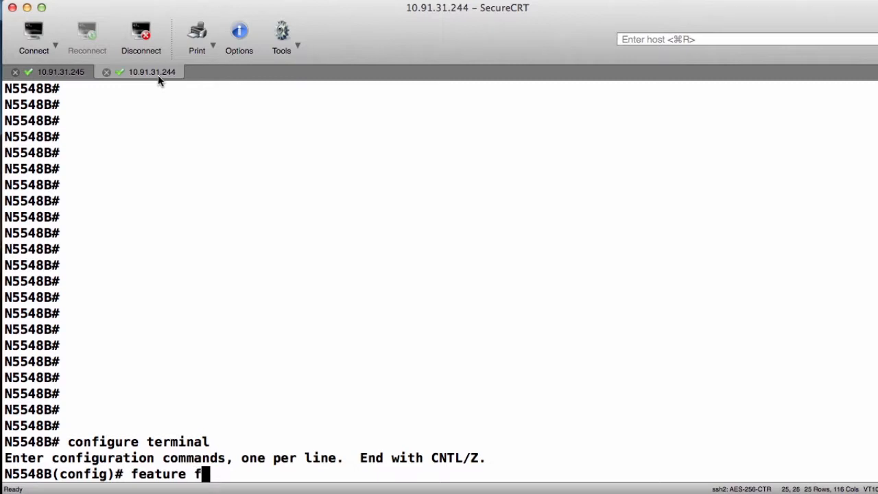
pyautogui.write('coe')
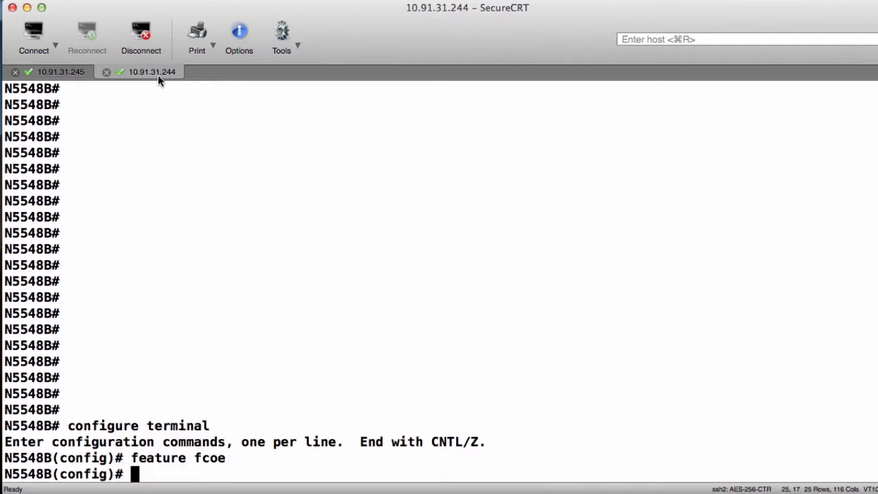
pyautogui.write('vsan database')
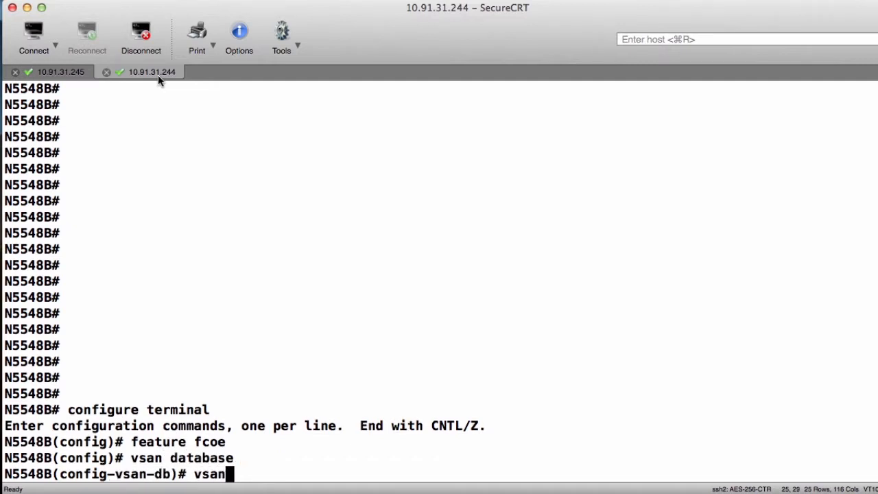
# - Create VSAN 500 and VLAN 500 on N5548B, returning to the global config prompt
pyautogui.write('500')
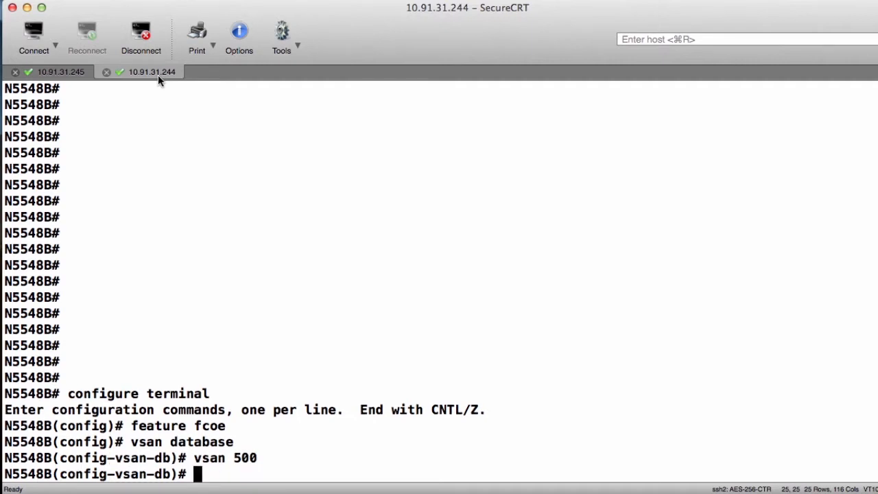
pyautogui.write('exit')
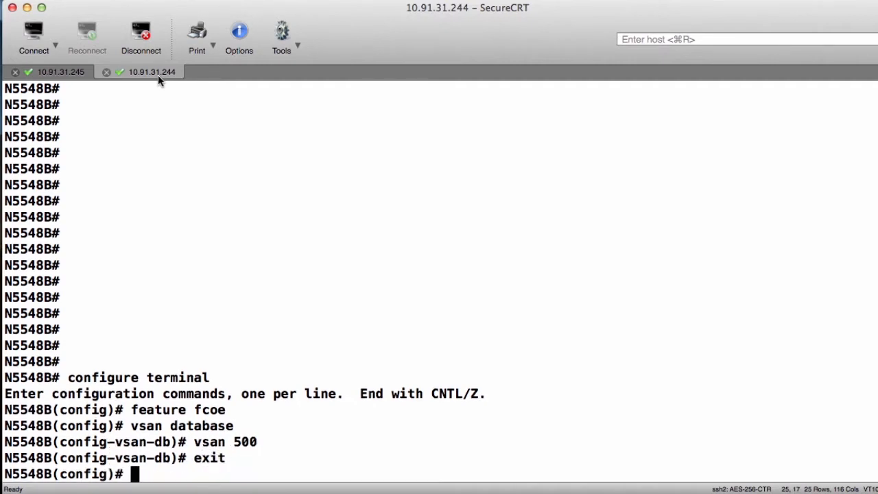
pyautogui.write('vlan')
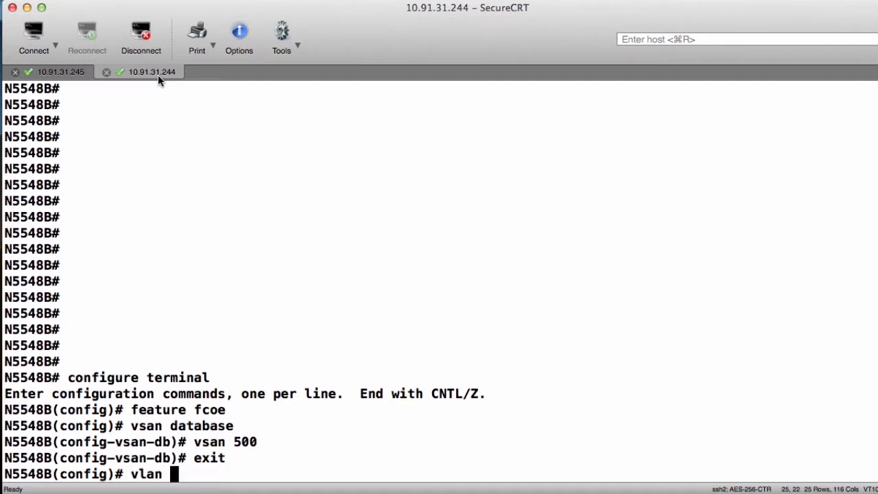
pyautogui.write('500')
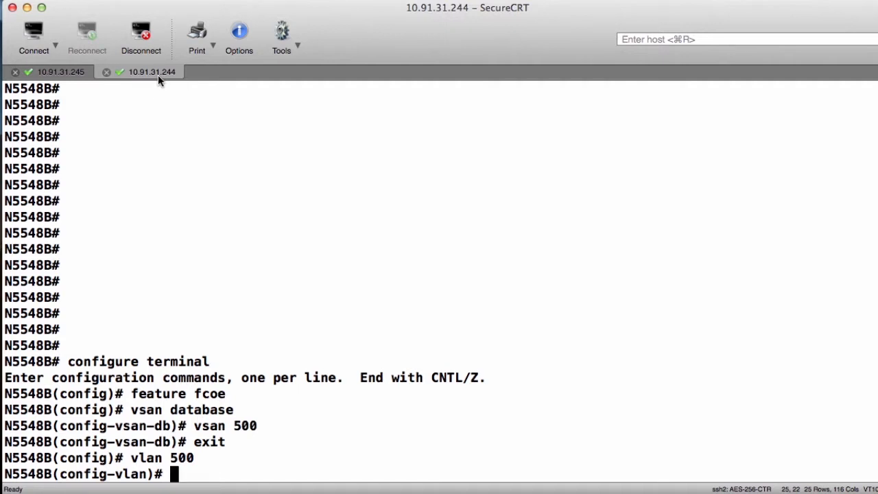
pyautogui.write('exit')
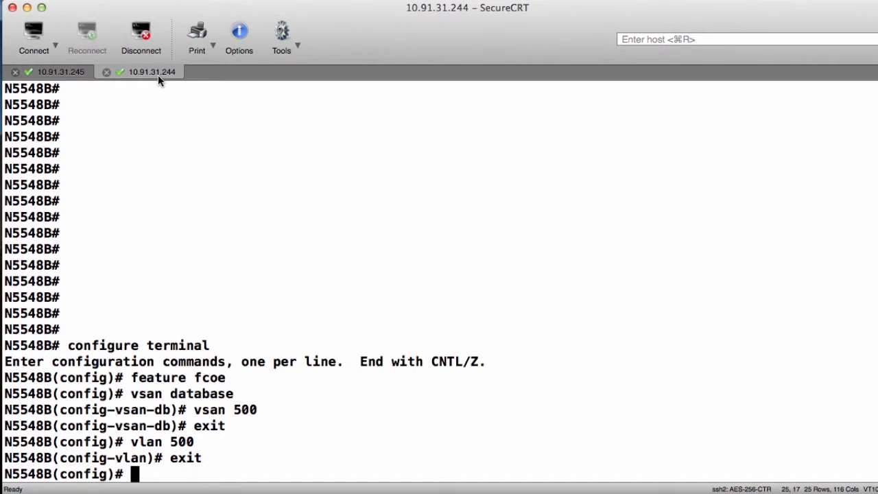
# - Save N5548B's running config with 'copy run start' and confirm N5548A's save completed
pyautogui.write('cop')
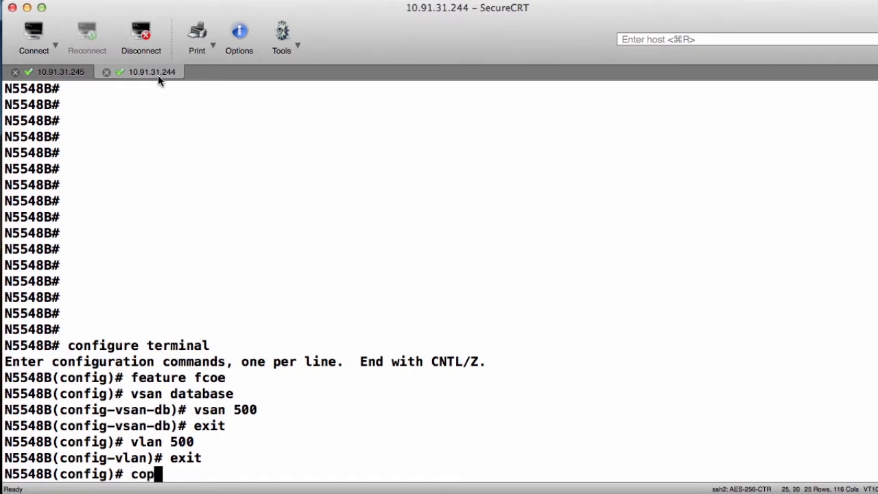
pyautogui.write('y run start')
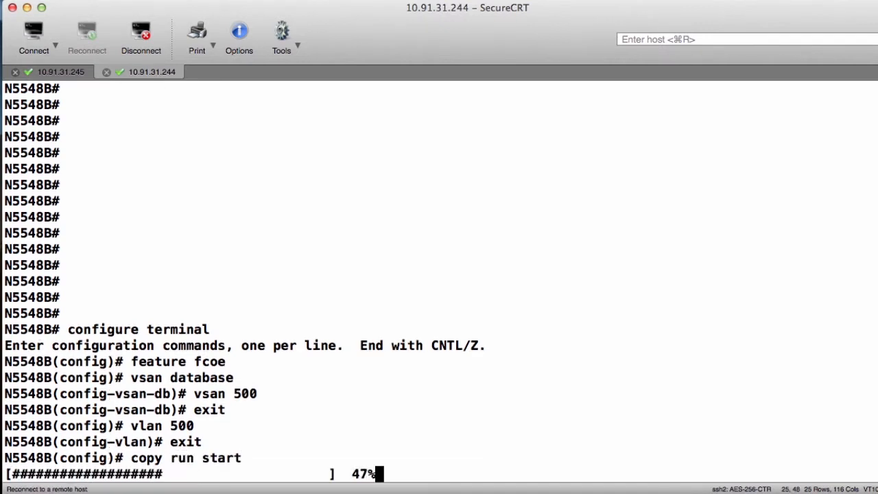
pyautogui.click(61, 71)
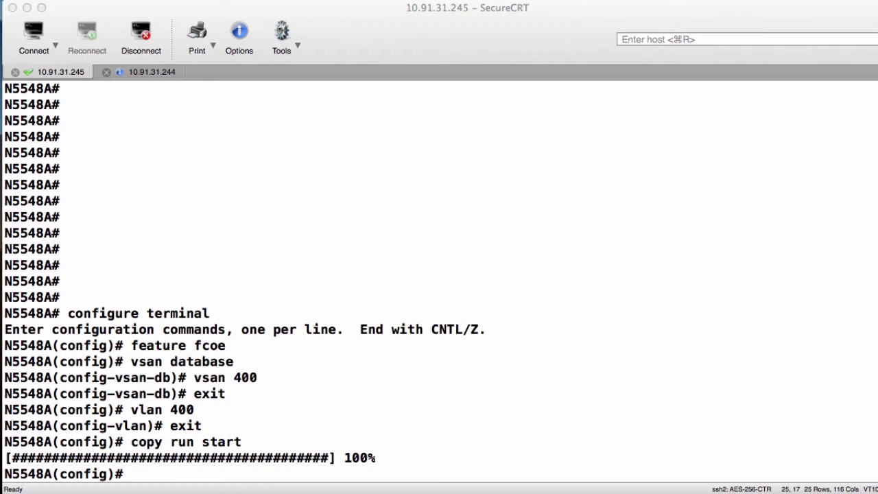